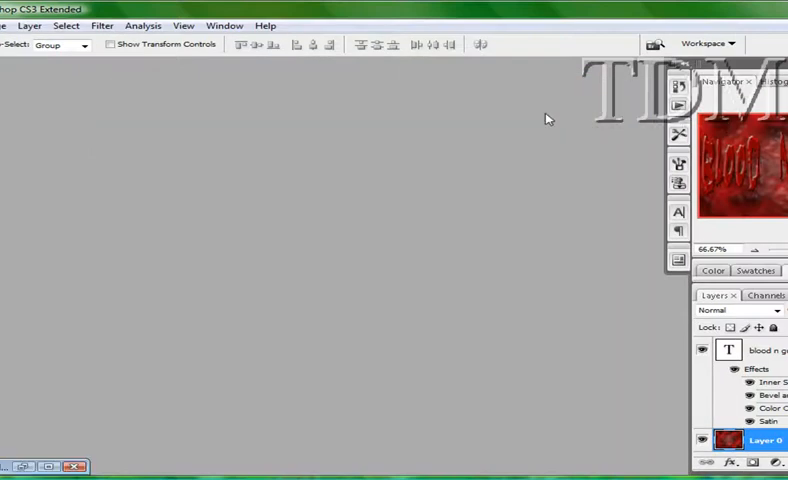
Create a new 900×700 px, 72 ppi RGB document with a white background
left_click(4, 24)
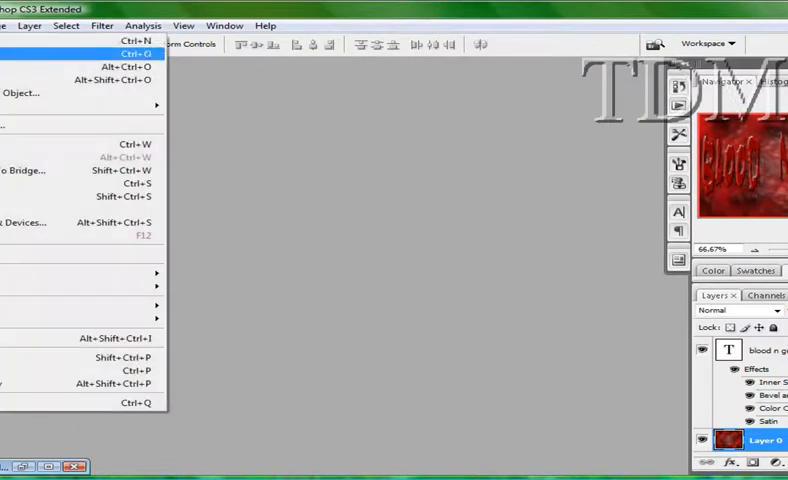
left_click(136, 40)
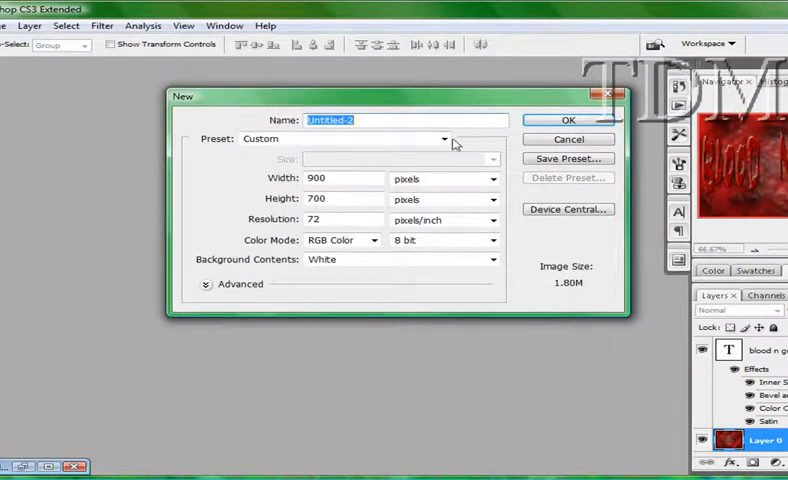
mouse_move(568, 120)
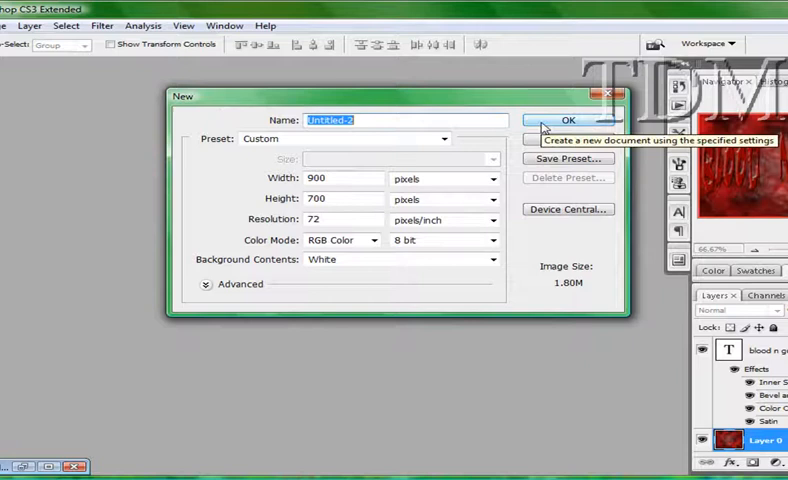
left_click(568, 120)
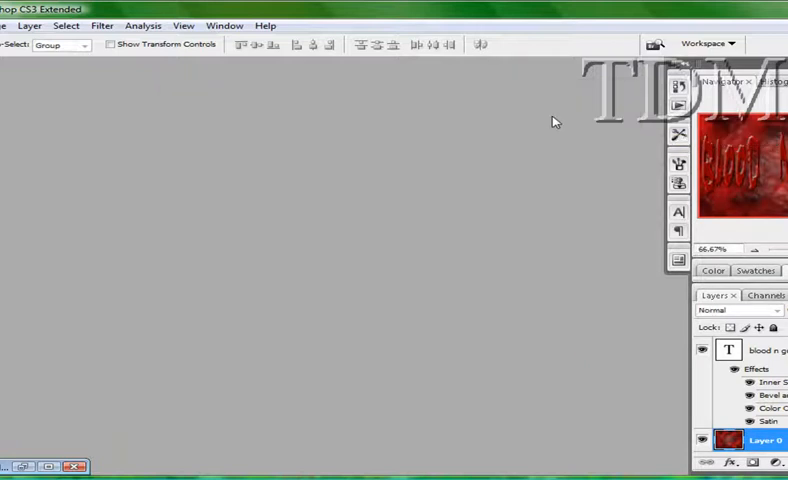
Render red-and-black Difference Clouds across the blank canvas
left_click(12, 24)
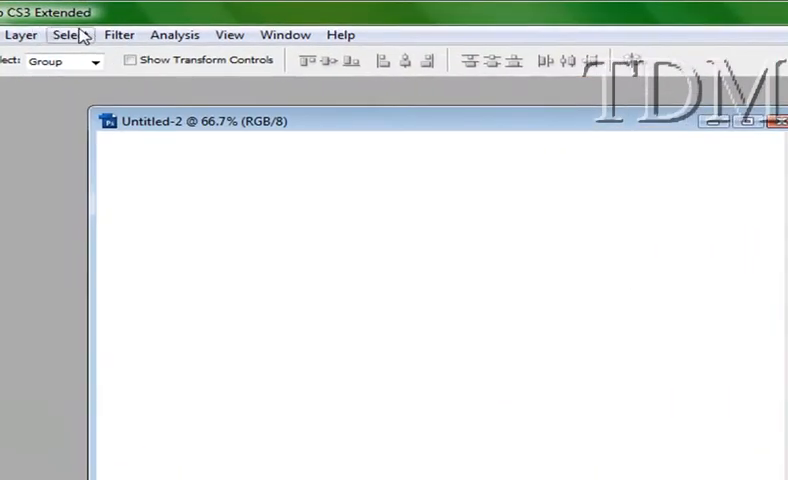
left_click(208, 36)
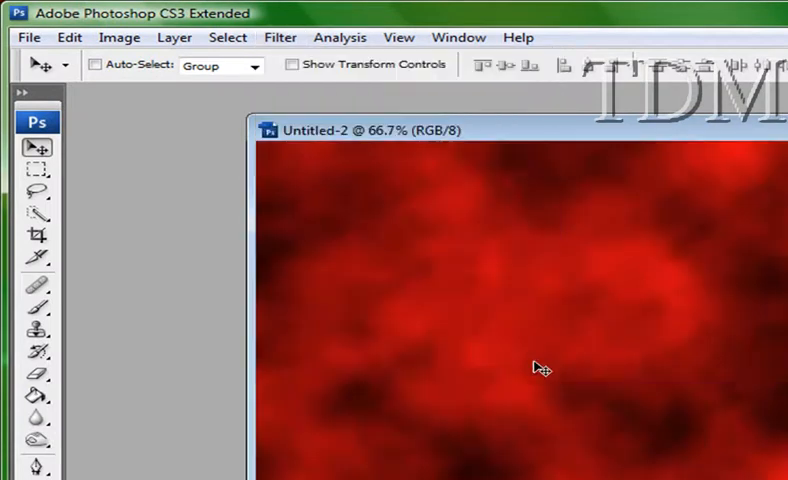
mouse_move(248, 352)
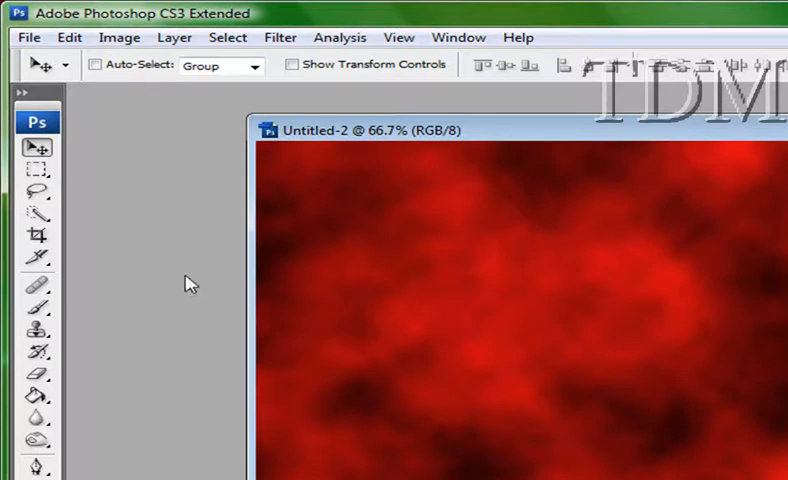
mouse_move(176, 104)
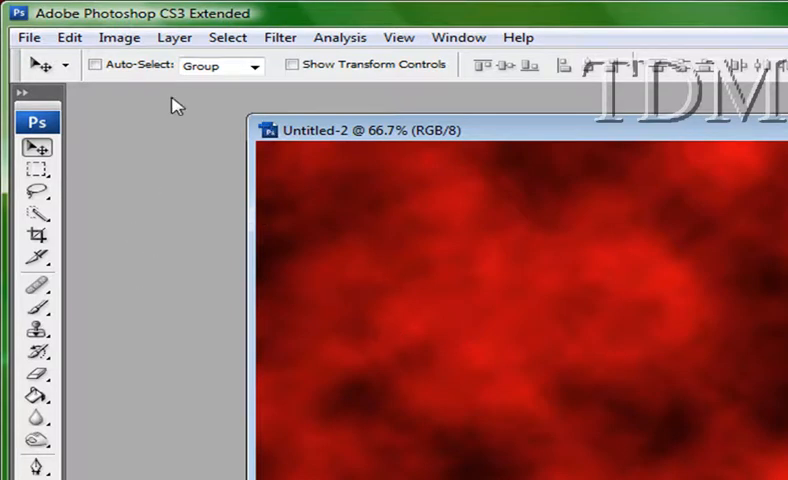
mouse_move(280, 36)
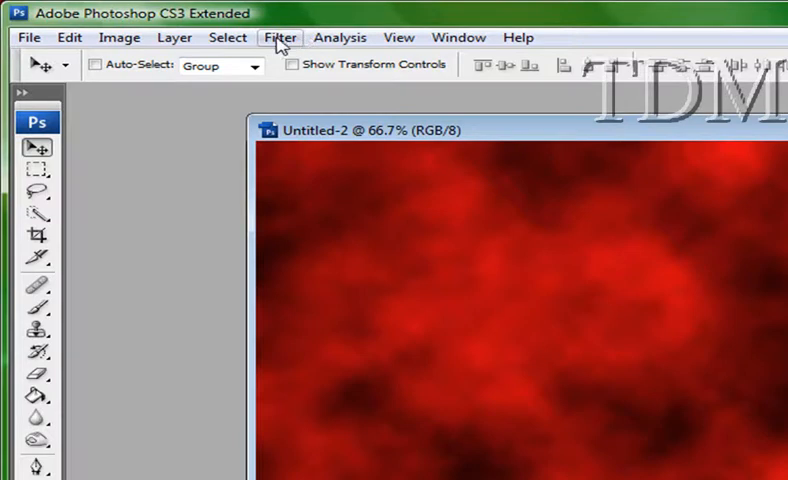
Apply the Artistic > Plastic Wrap filter to the red clouds for a glossy look
left_click(280, 36)
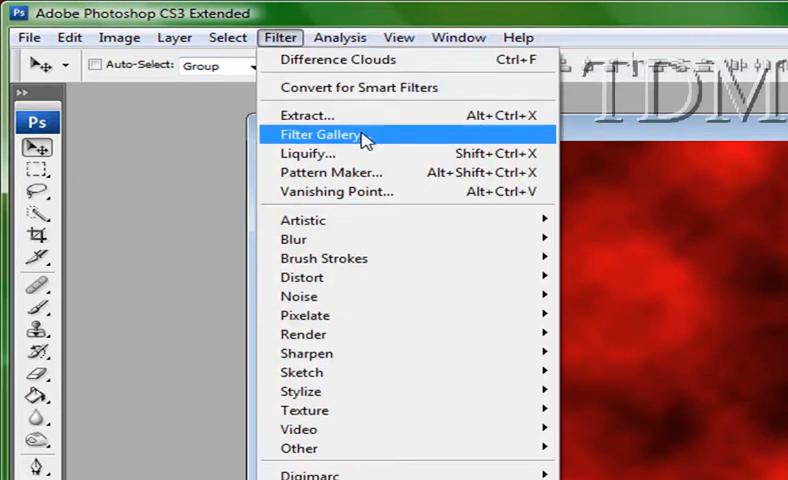
left_click(320, 134)
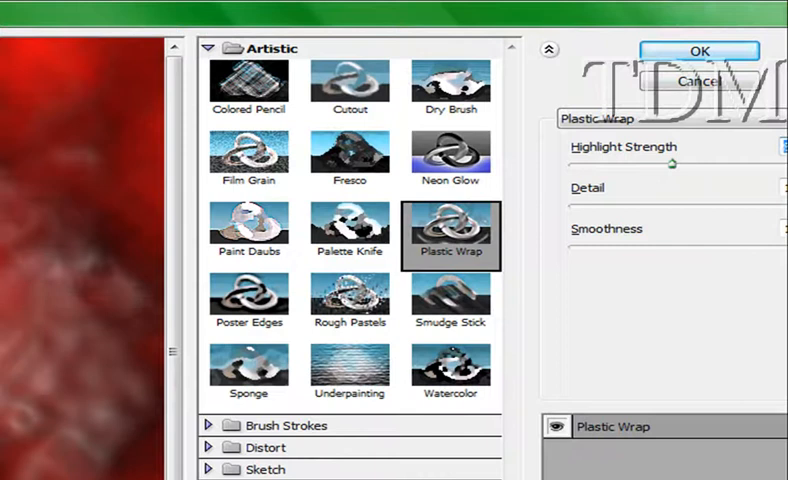
left_click(700, 52)
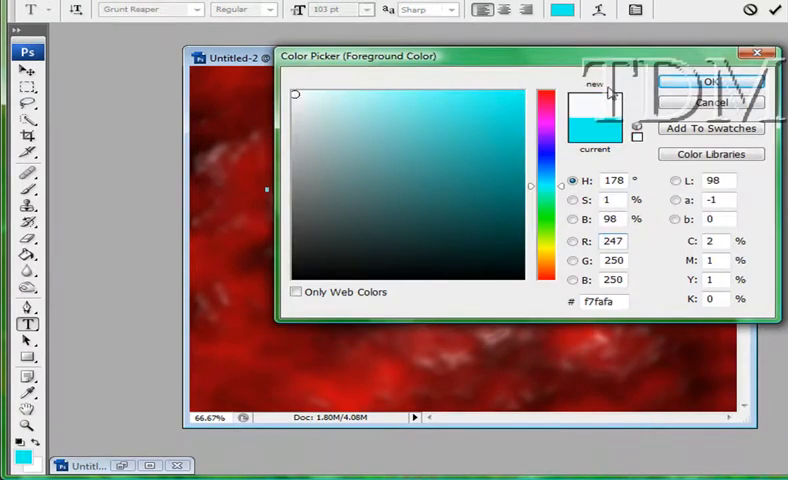
Add near-white Grunt Reaper text reading 'BLOOD N GUTS' over the background
left_click(710, 80)
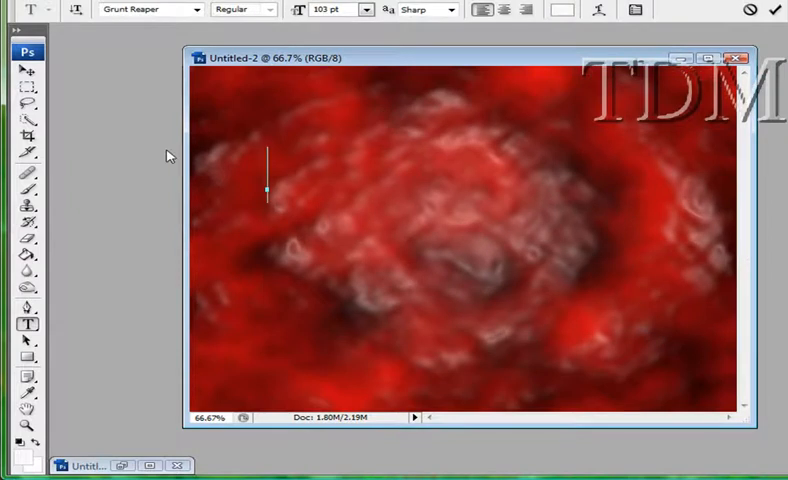
type("Bl")
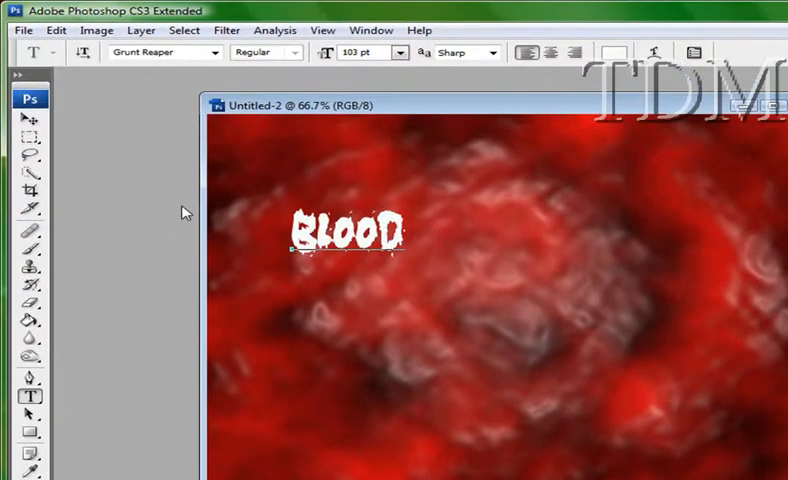
type("N GU")
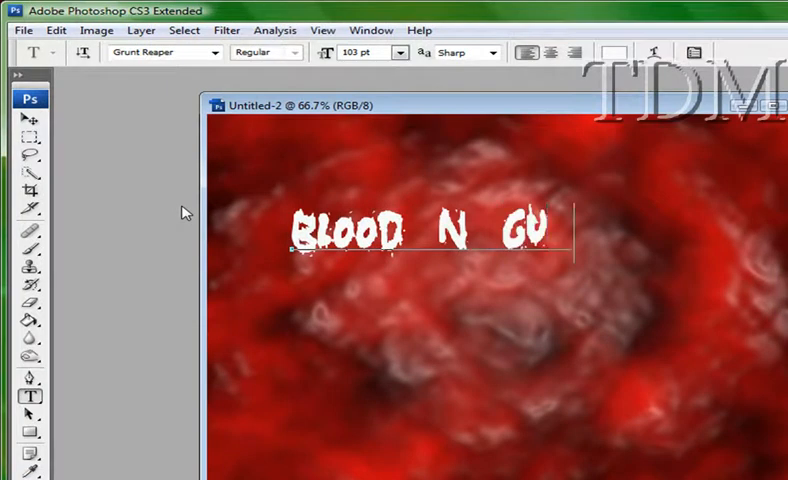
type("TS")
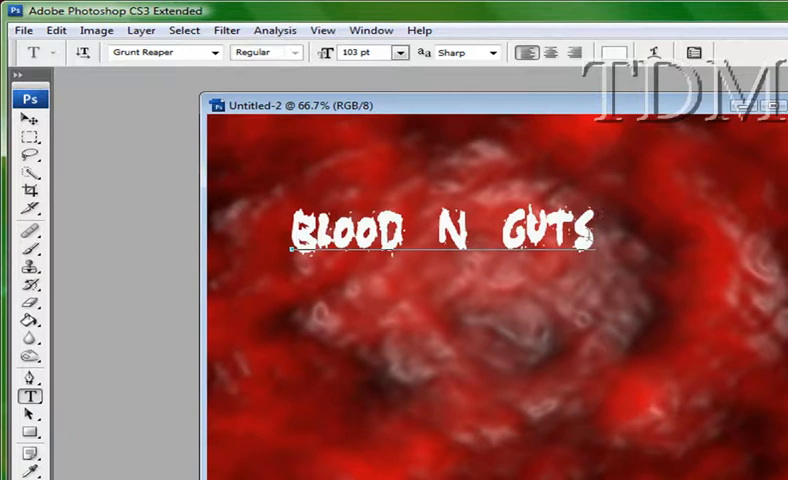
Scale the committed title up with the Move tool's transform handles to span the canvas
left_click(30, 110)
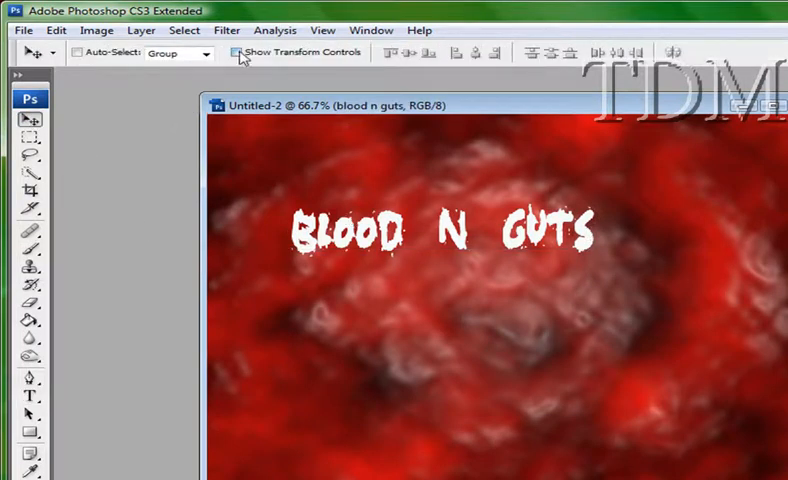
left_click(236, 52)
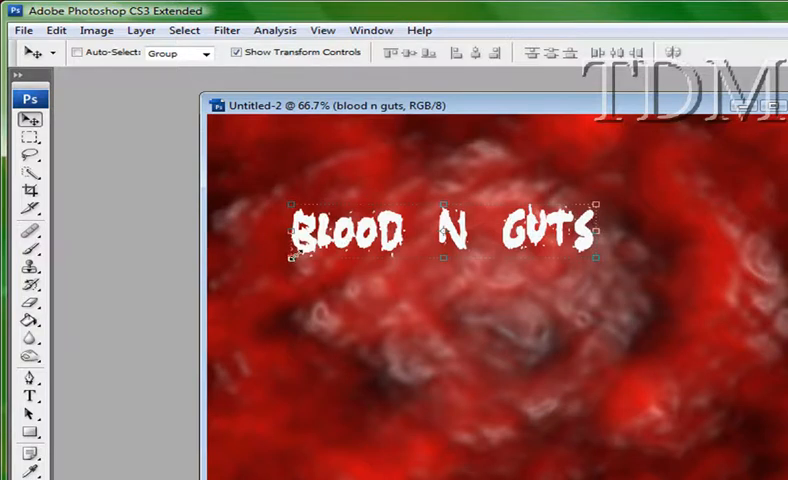
left_click_drag(440, 230, 550, 320)
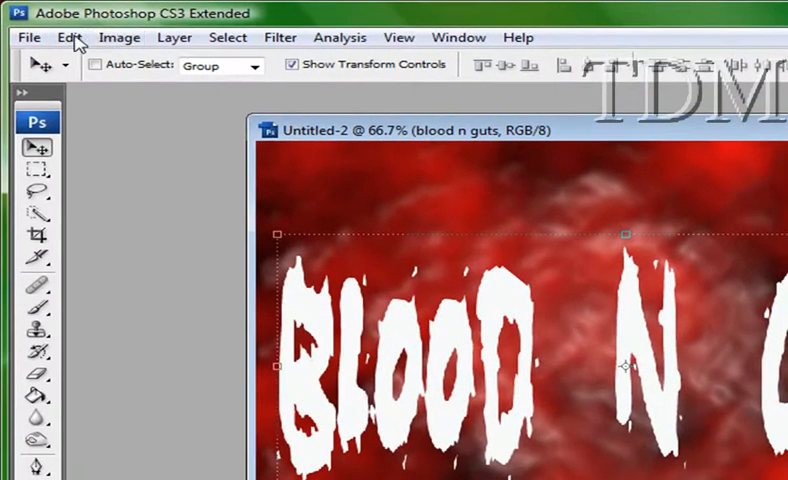
Style the title layer with Inner Shadow, Bevel and Emboss, red Color Overlay and Satin
left_click(120, 36)
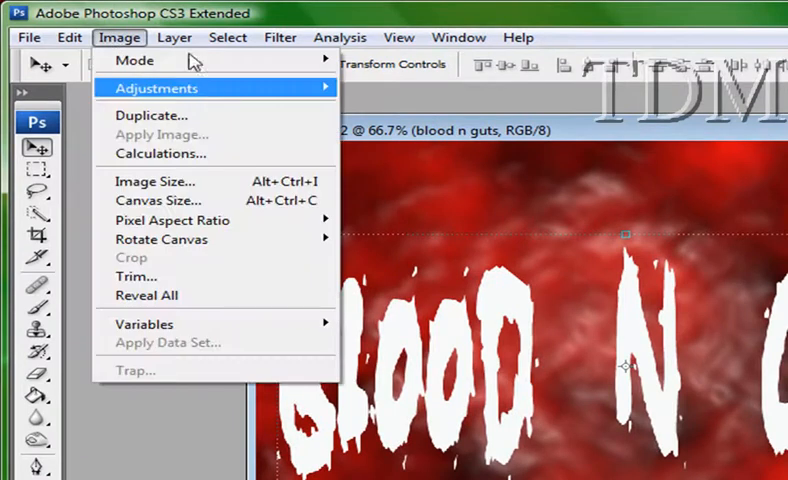
left_click(174, 36)
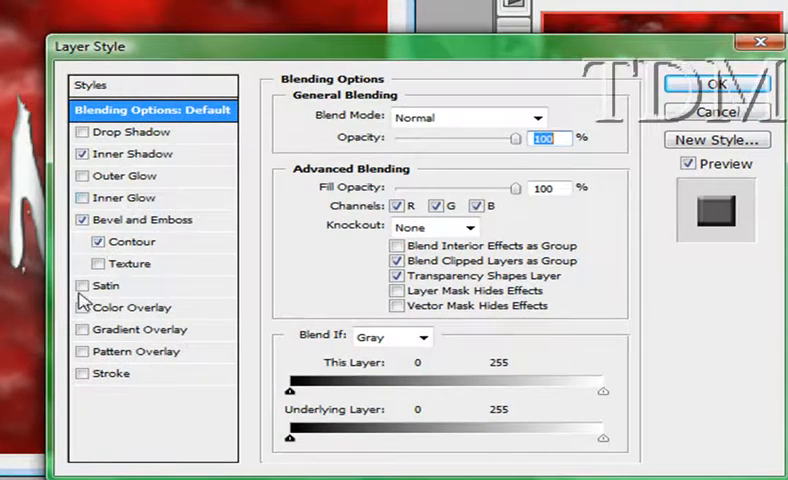
left_click(82, 286)
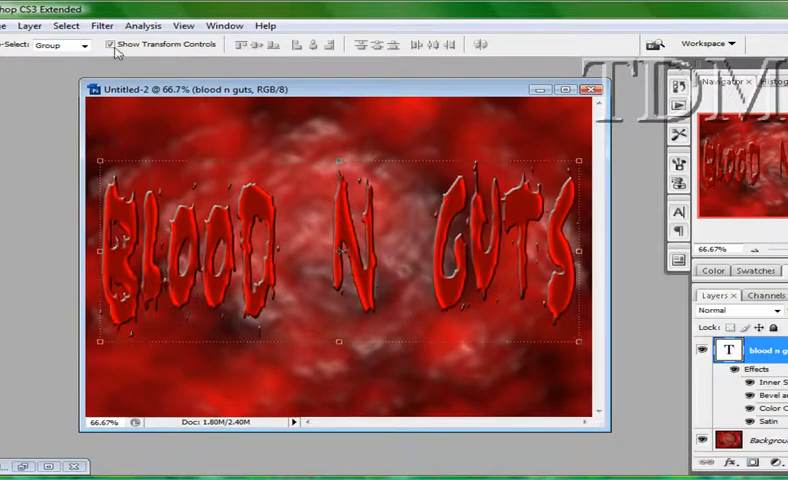
left_click(106, 44)
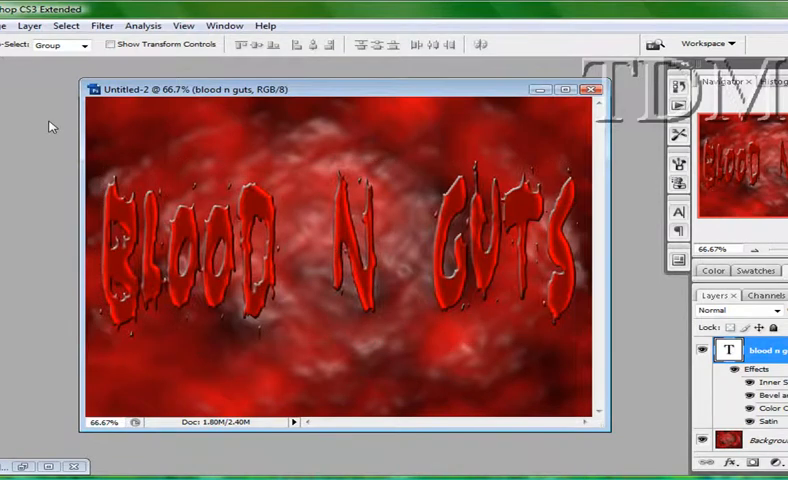